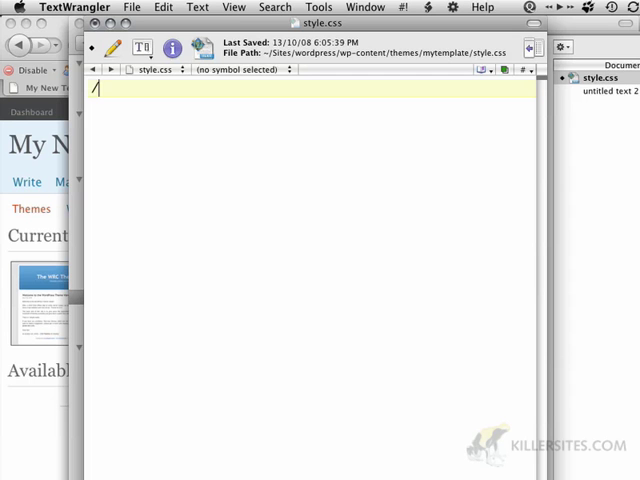
Step: Start style.css with a /* */ comment holding the line Theme Name: My Template
type("*")
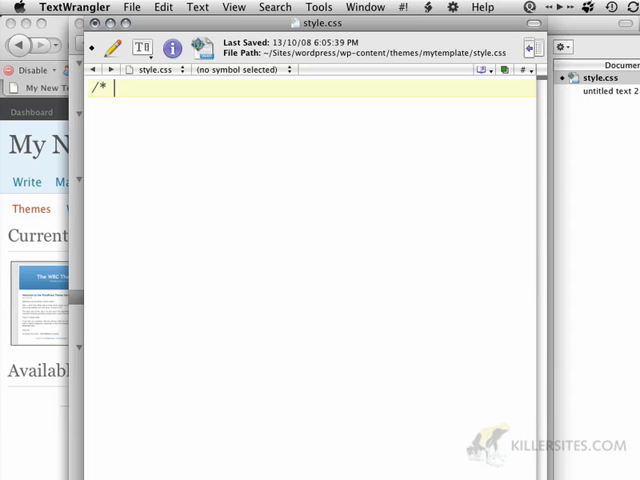
type("*")
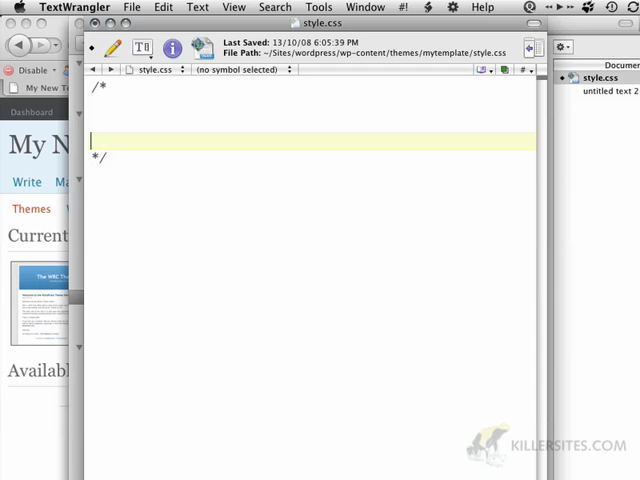
type("Th")
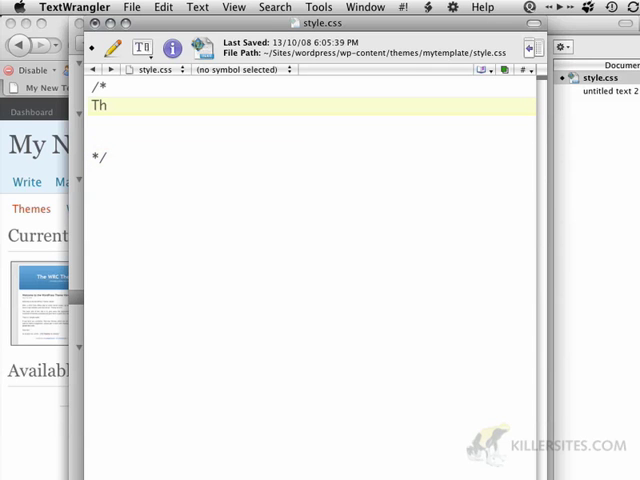
type("eme Nam")
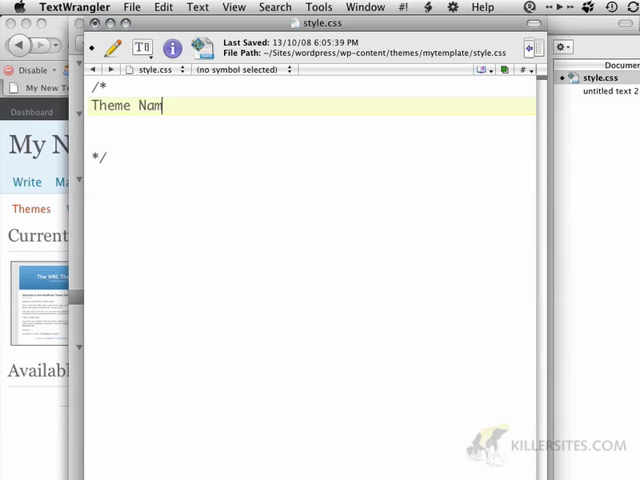
type("e: My")
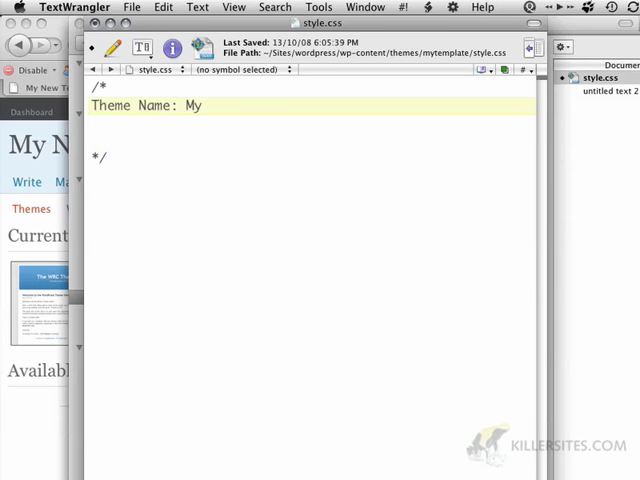
type("Template")
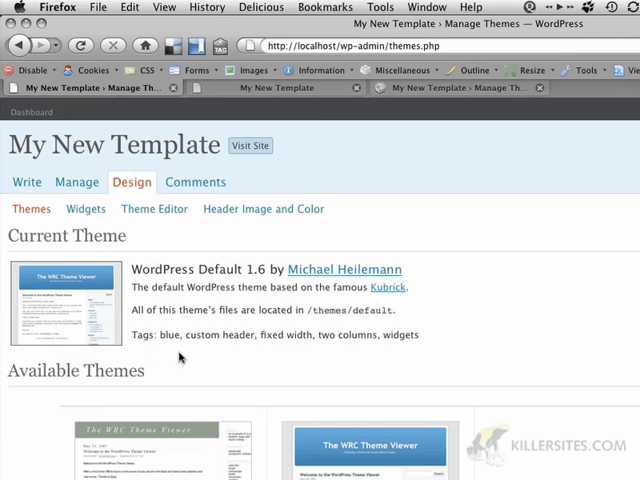
Step: Scroll down the Manage Themes page to the Broken Themes section listing My Template
scroll("down", 3)
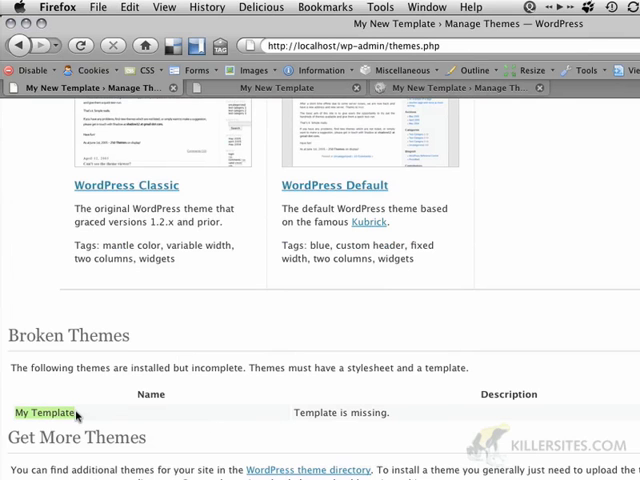
mouse_move(44, 360)
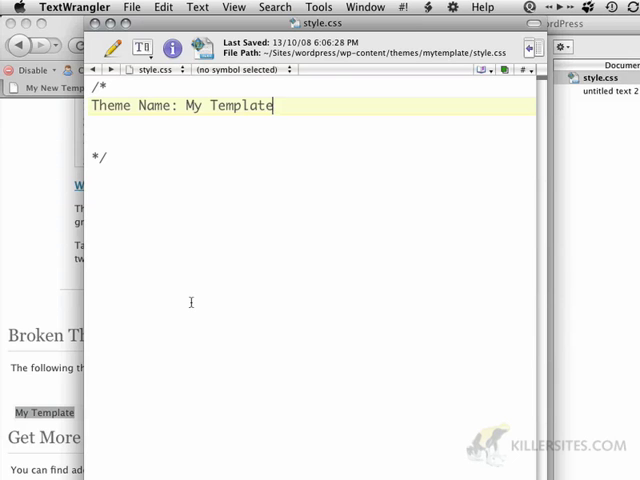
type("T")
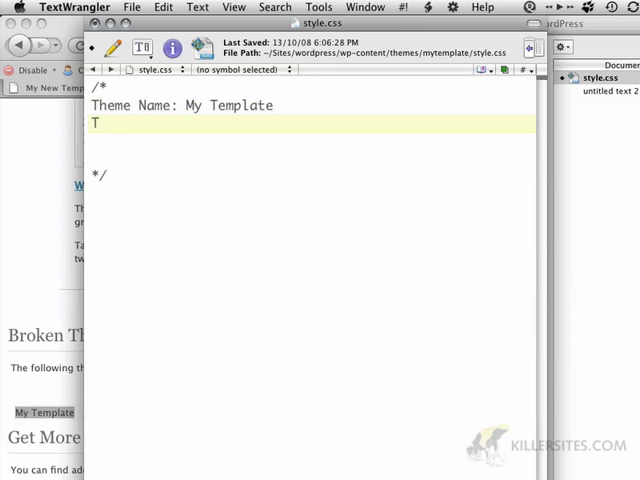
type("heme URI:")
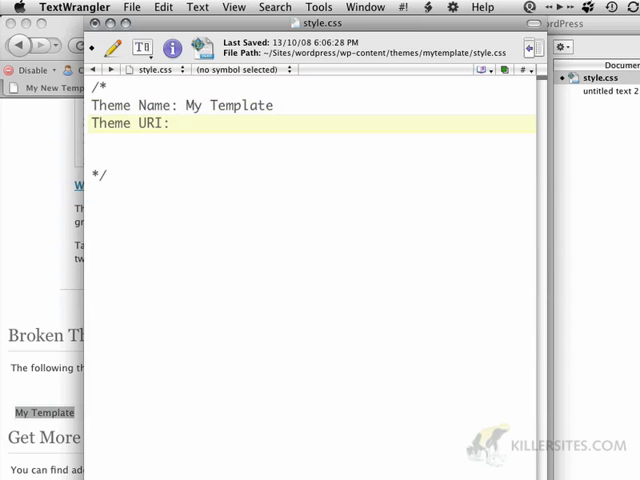
type("http://")
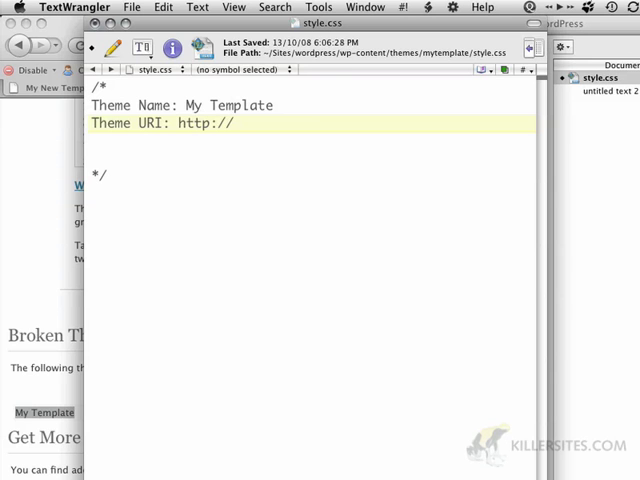
type("jon.leben")
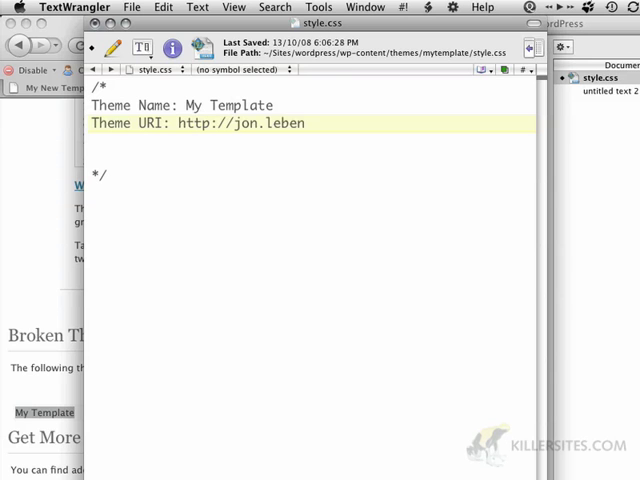
type("sold.ca/")
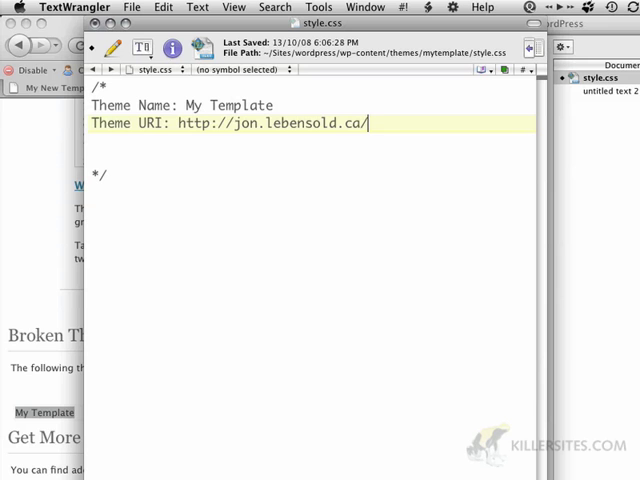
type("mytemplate")
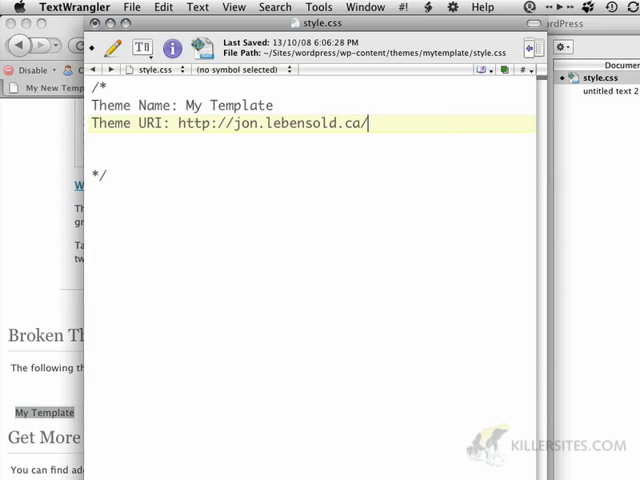
Step: Add a Description: Simple wordpress theme for KillerSite line to the header
key("Return")
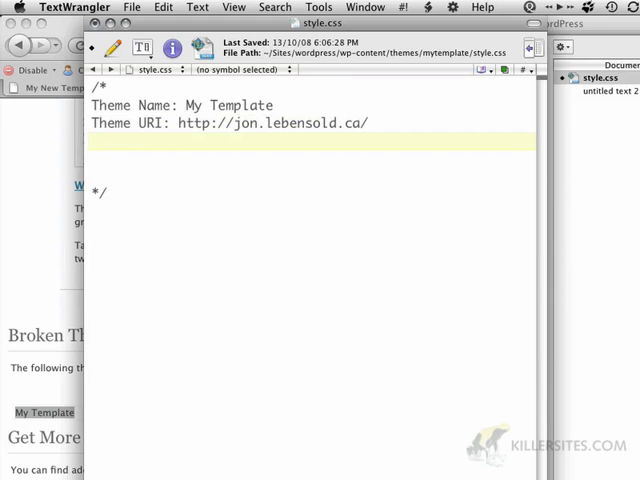
type("Description:")
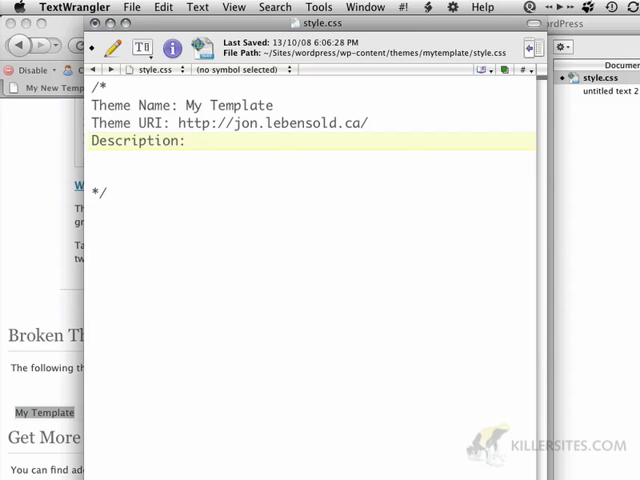
type("Si")
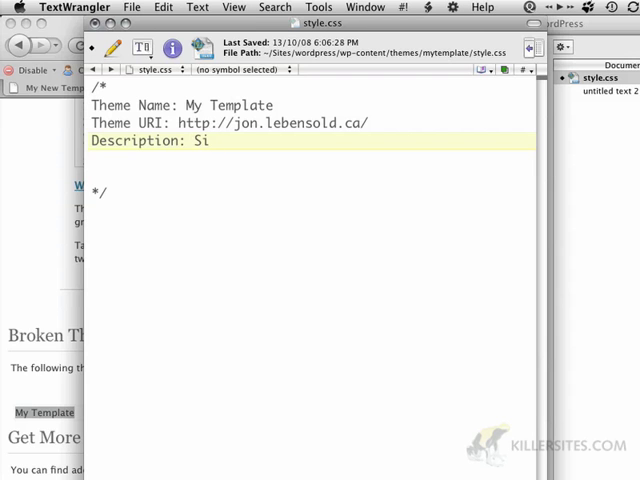
type("mple wordpress the")
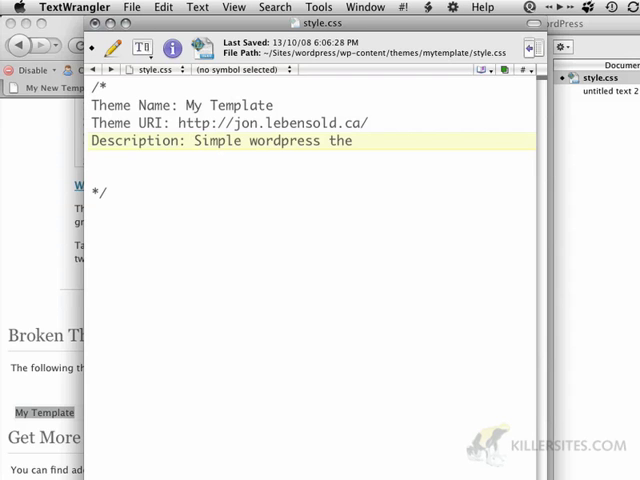
type("theme for KillerSites")
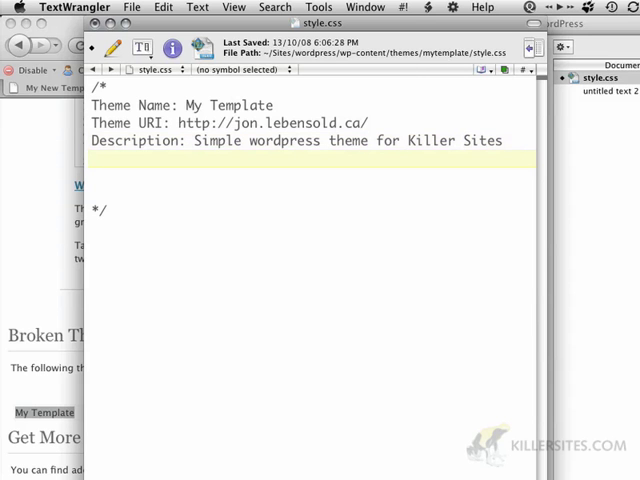
Step: Add Version: 1.0 and an Author: Jon Lebens line to the header
type("Version:")
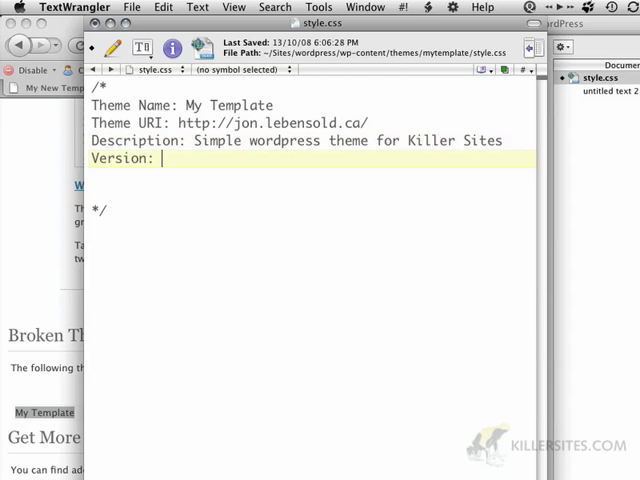
type("1.0")
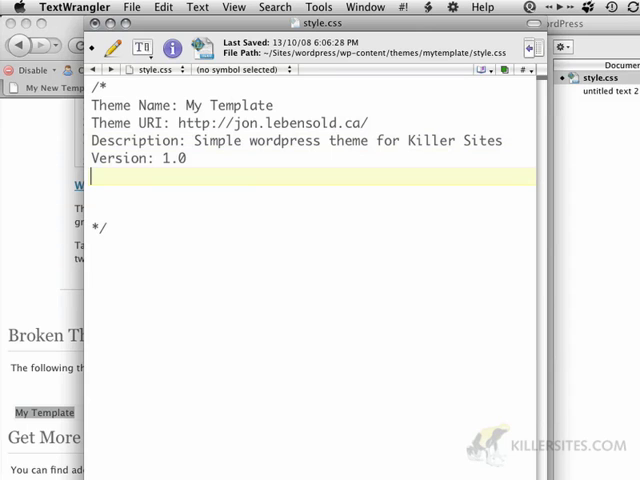
type("A")
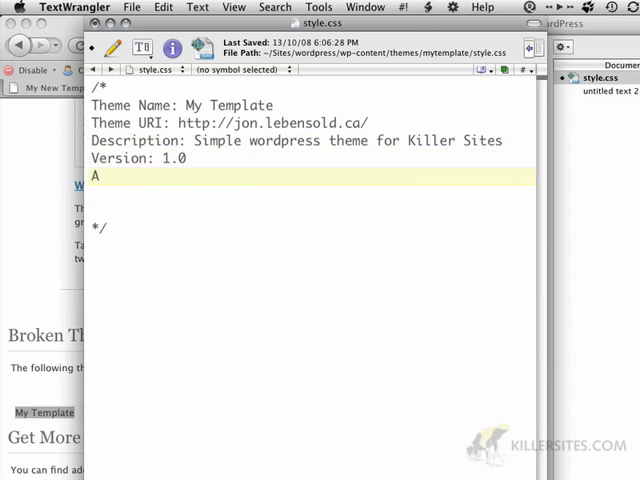
type("uthor: Jon Le")
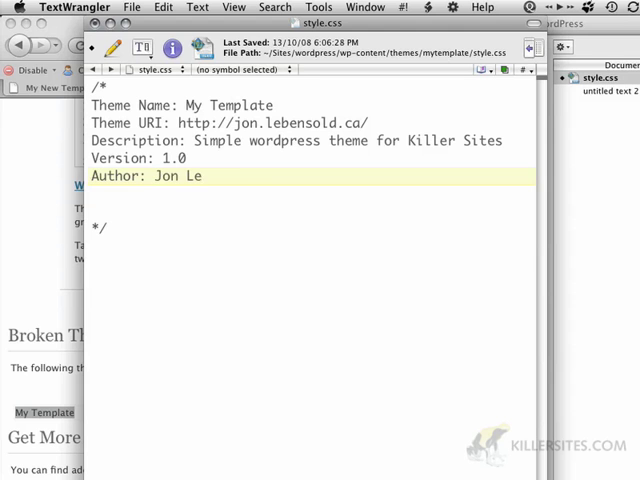
type("bens")
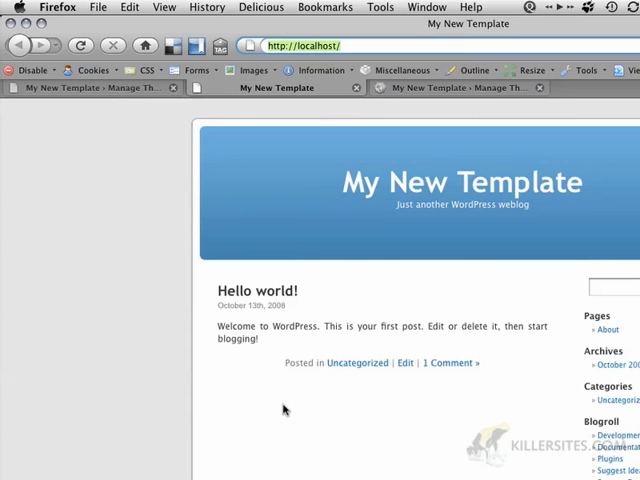
Step: Scroll through the local blog's post, About page and search results in Firefox
scroll("down", 3)
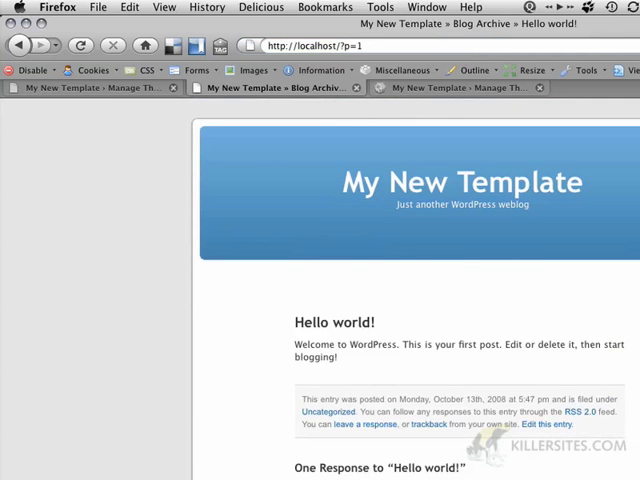
scroll("down", 3)
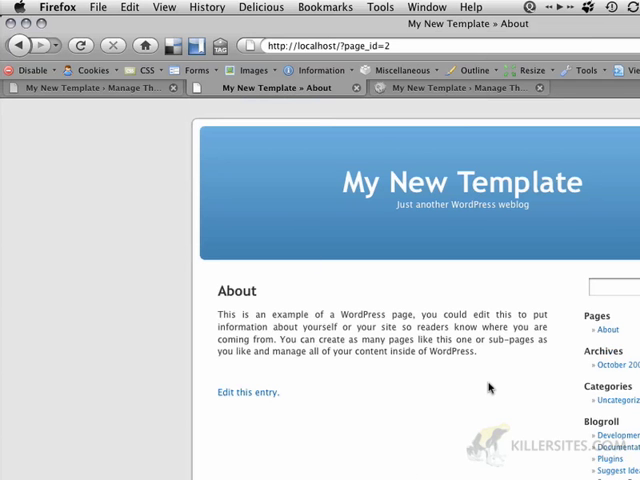
scroll("down", 3)
type("about")
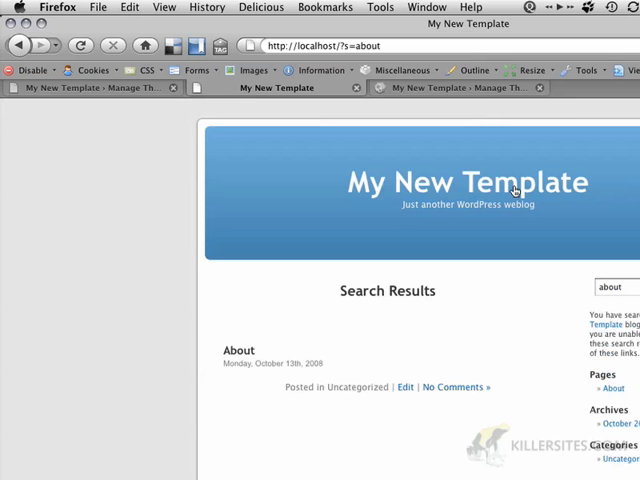
mouse_move(264, 276)
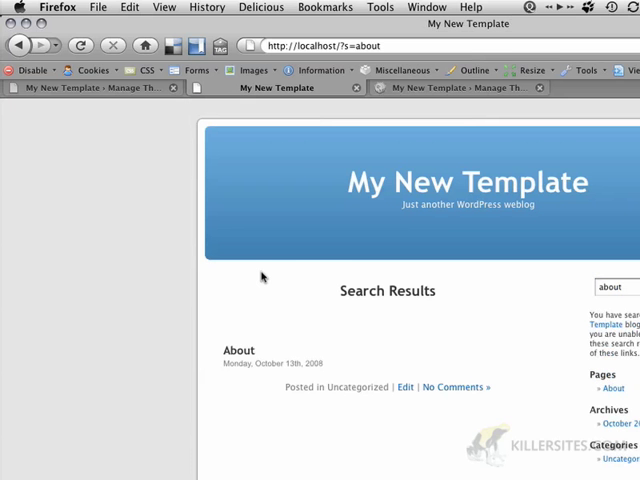
mouse_move(616, 268)
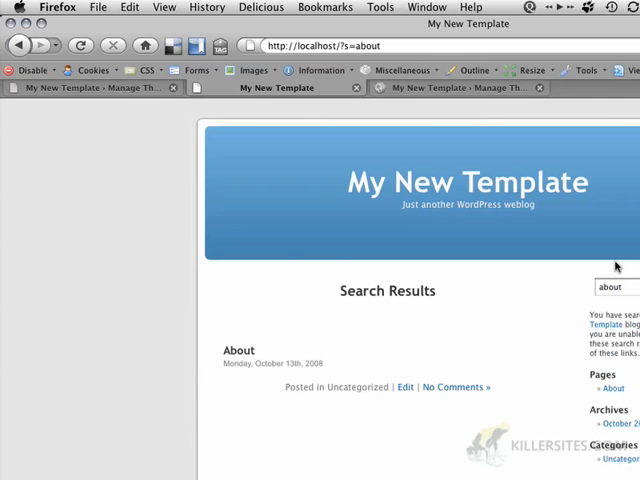
mouse_move(518, 366)
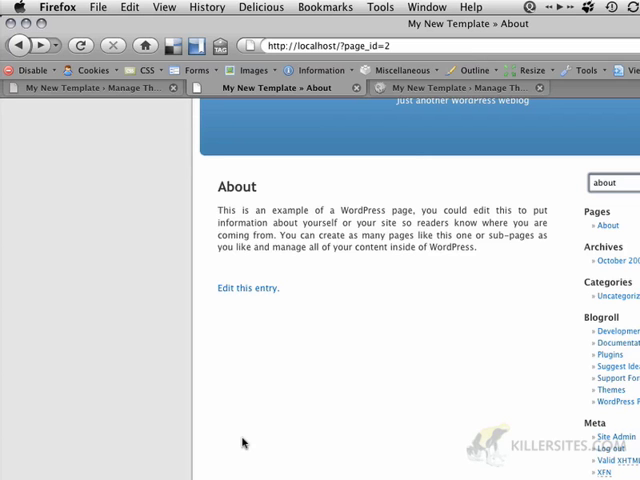
Step: Create a new TextWrangler document and save it as index.php in the mytemplate folder
key("Cmd+Tab")
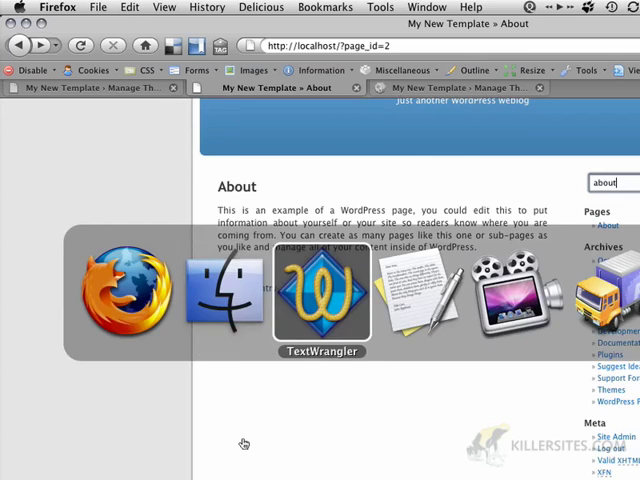
left_click(320, 296)
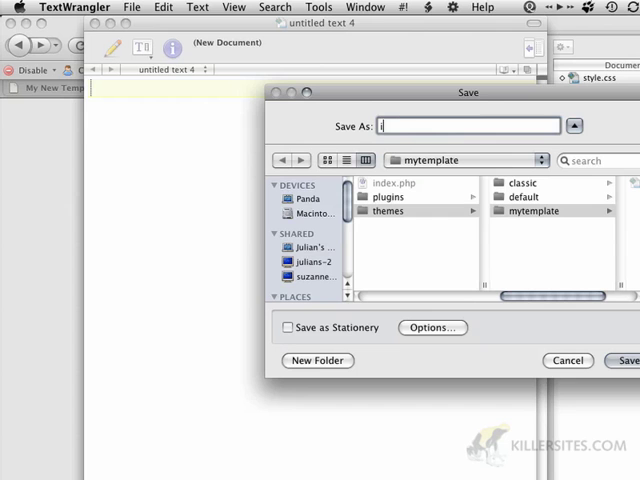
type("index.php")
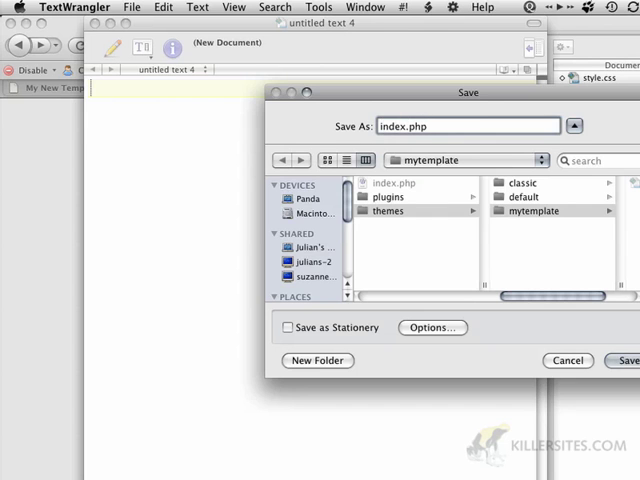
left_click(628, 360)
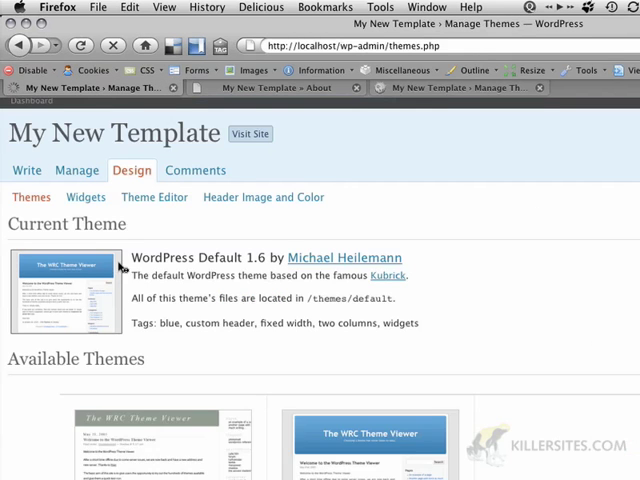
Step: Scroll down the Manage Themes page to reach the new My Template entry
scroll("down", 3)
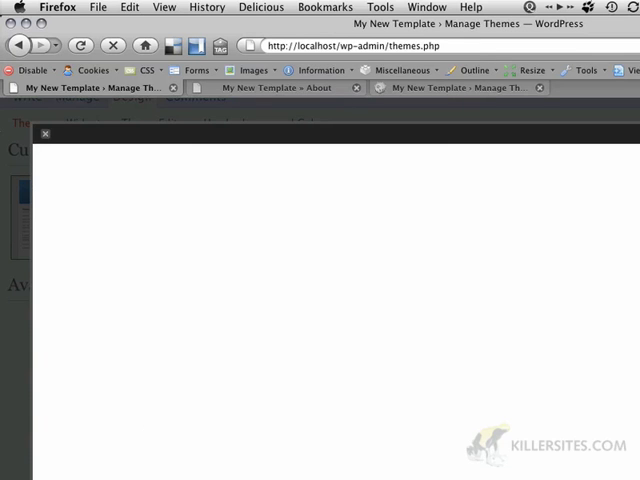
mouse_move(44, 136)
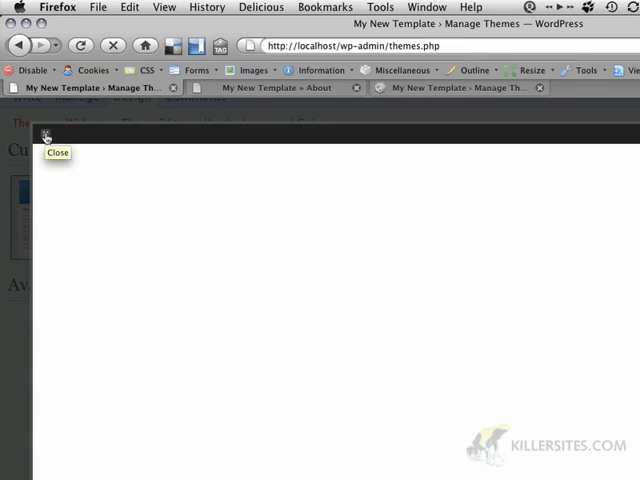
mouse_move(46, 136)
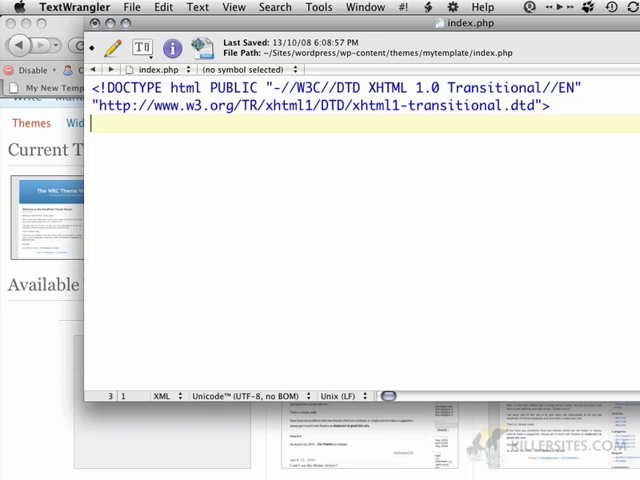
Step: Write html, head and body tags in index.php with <h1>hello world</h1> in the body
type("<")
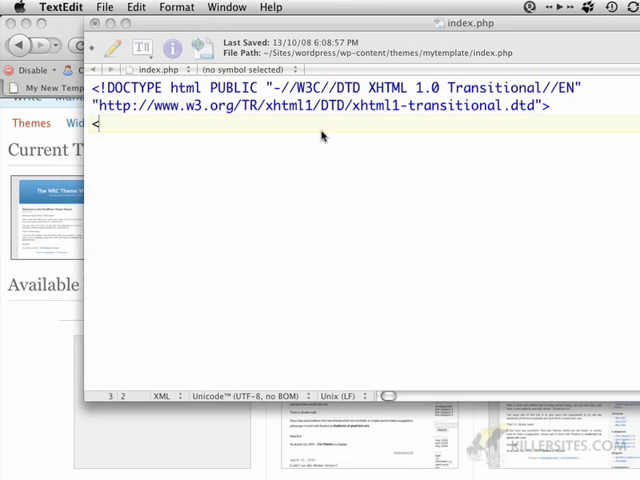
type("<html>")
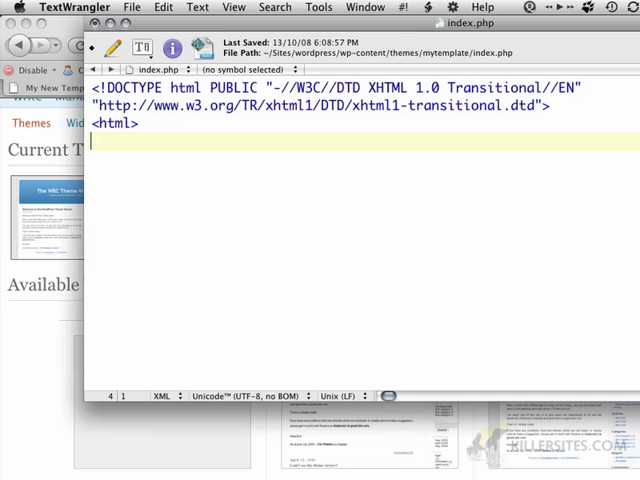
type("<head>")
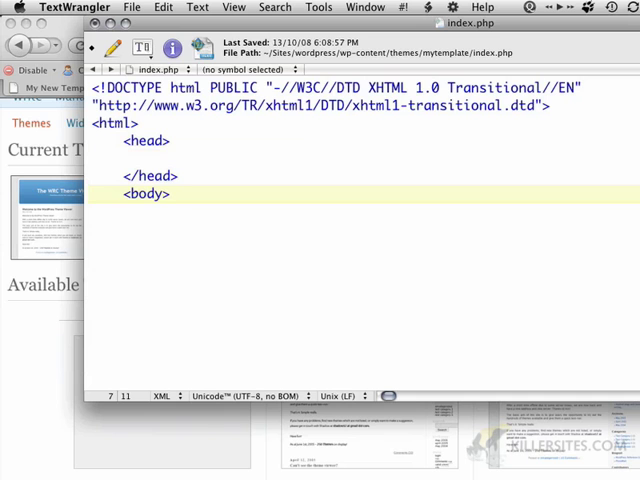
type("</body>")
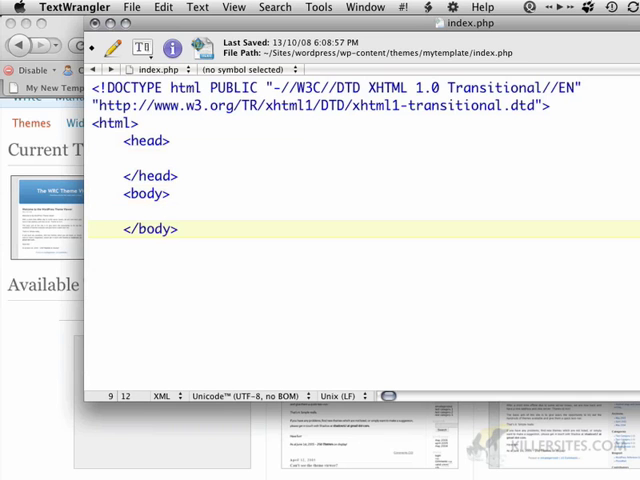
type("</html>")
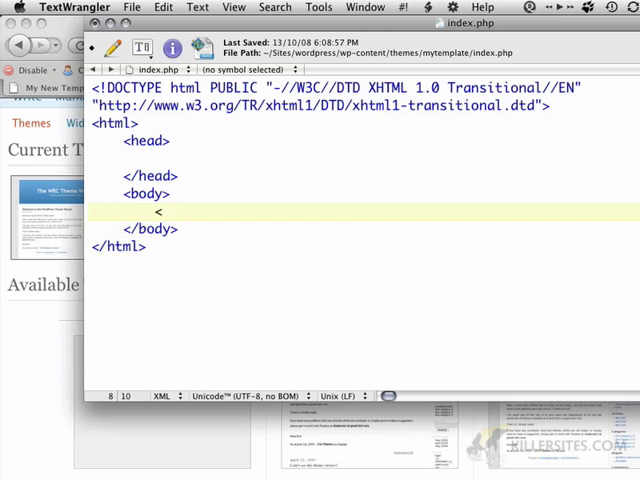
type("h1>hello wor")
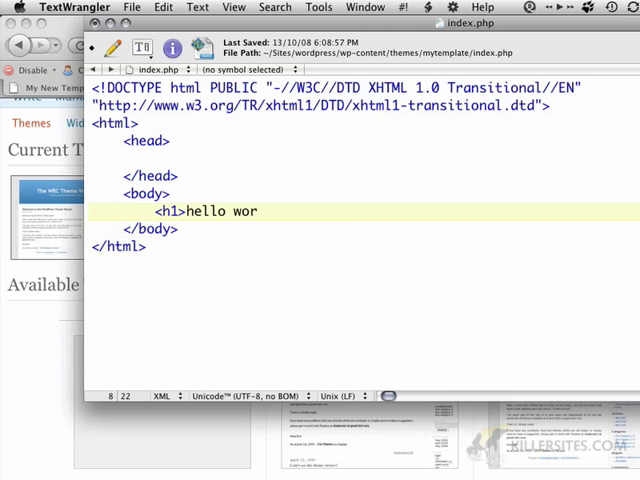
type("ld</h1>")
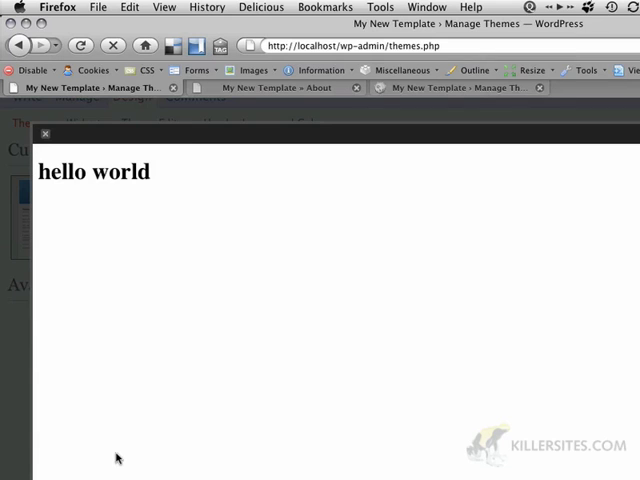
mouse_move(116, 180)
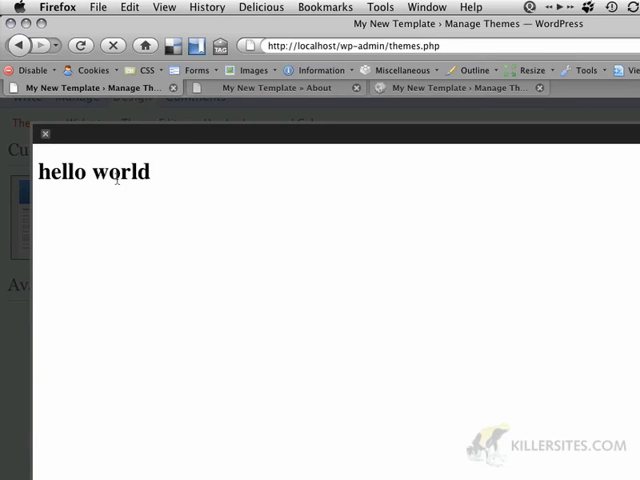
mouse_move(530, 166)
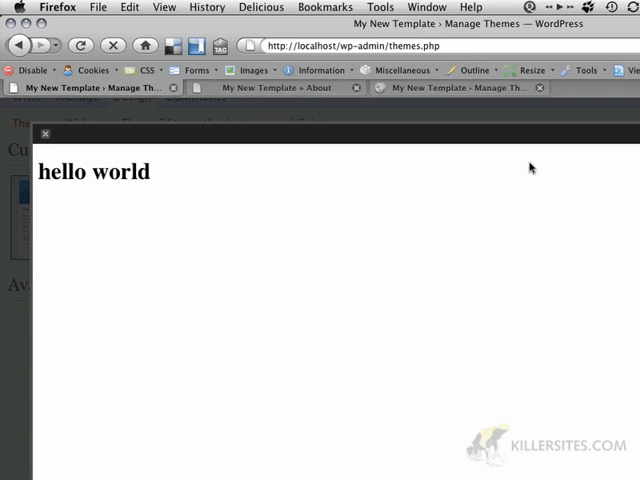
mouse_move(36, 134)
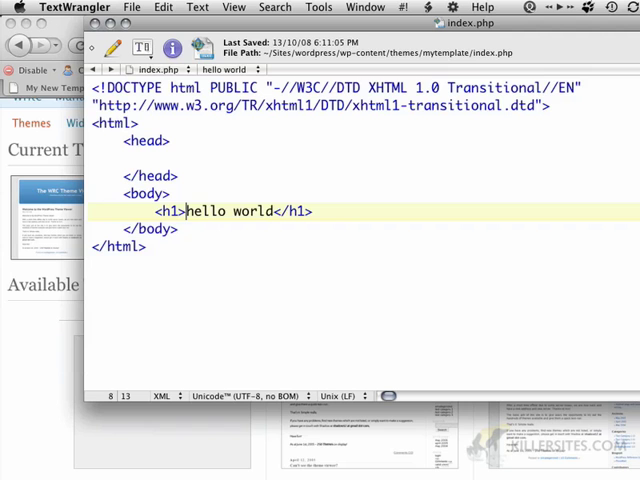
Step: Replace hello world in the h1 with <?php bloginfo('name'); ?>
left_click_drag(188, 212, 272, 212)
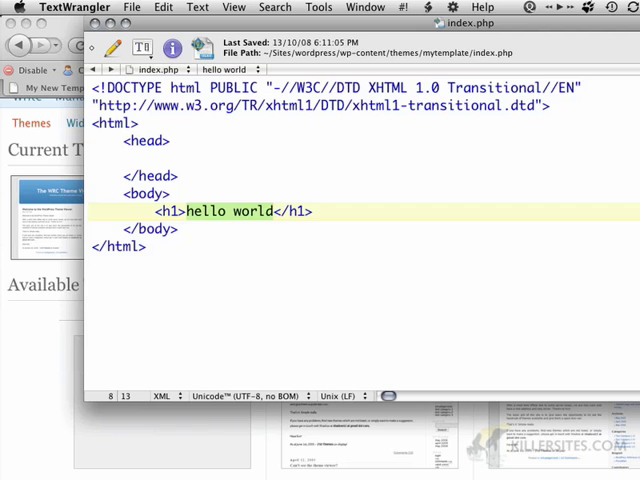
type("<?</h1>")
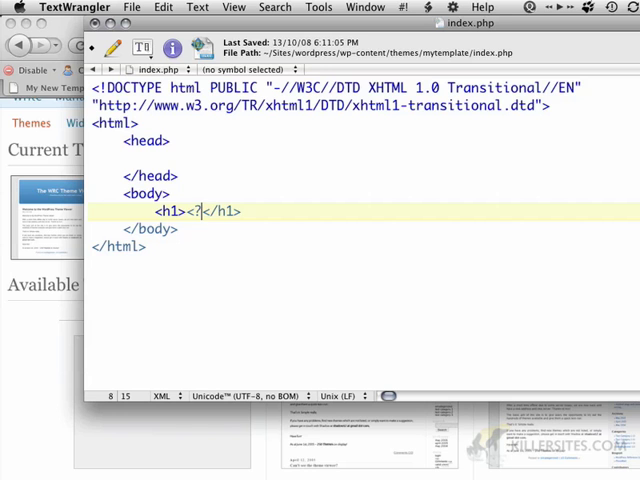
type("php ?")
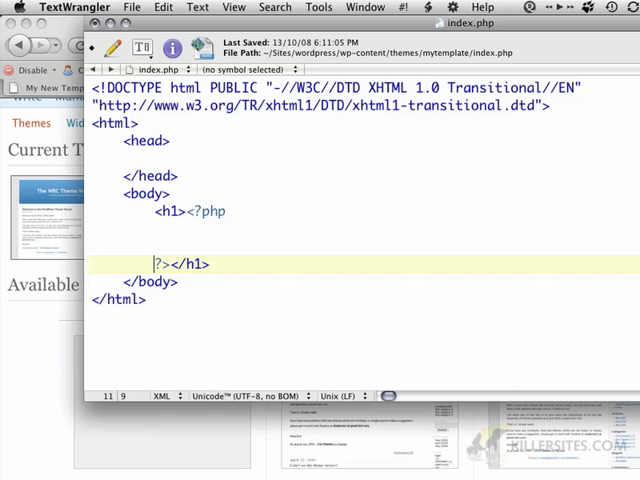
type("blo")
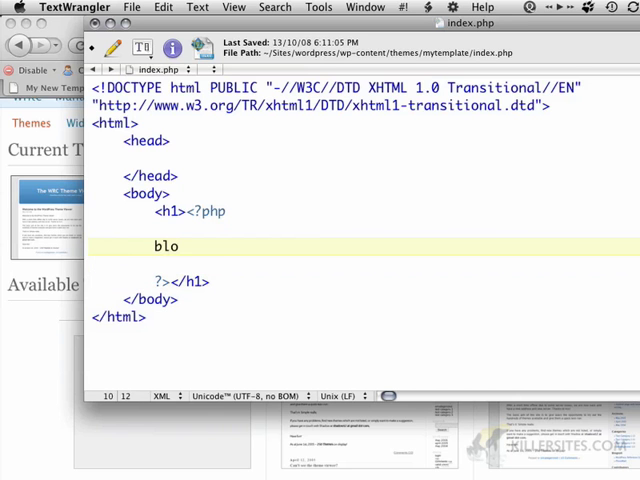
type("ginfo('")
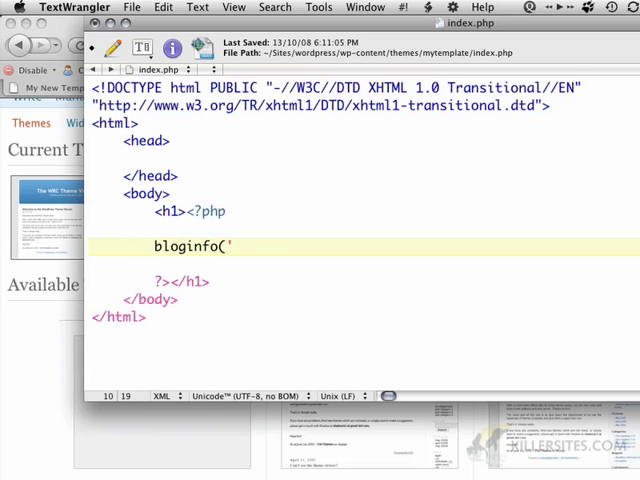
type("name');")
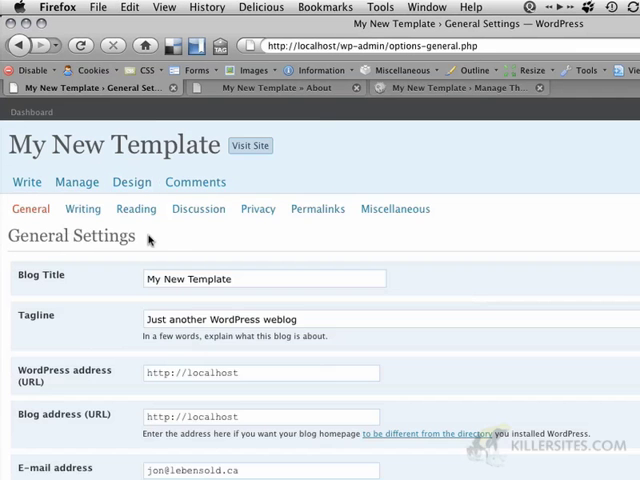
mouse_move(288, 320)
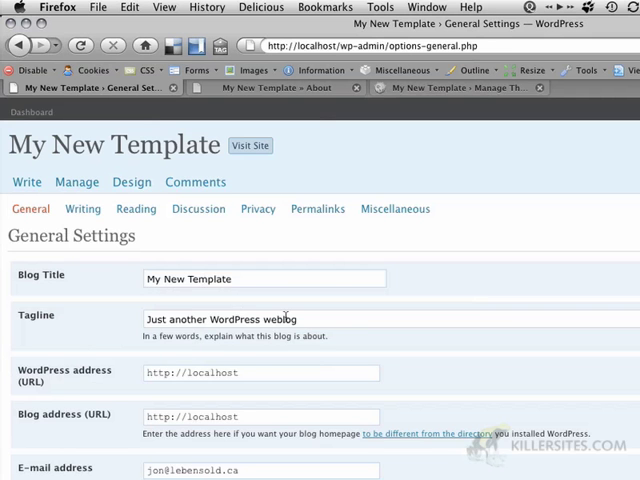
Step: Navigate the WordPress admin from General Settings back to Design > Themes
left_click(132, 182)
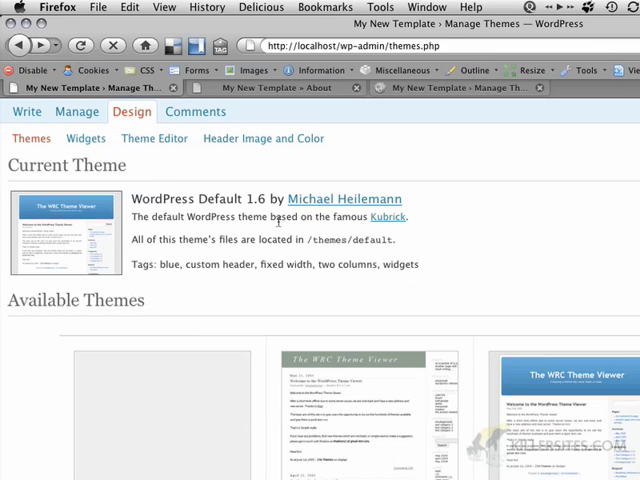
mouse_move(308, 232)
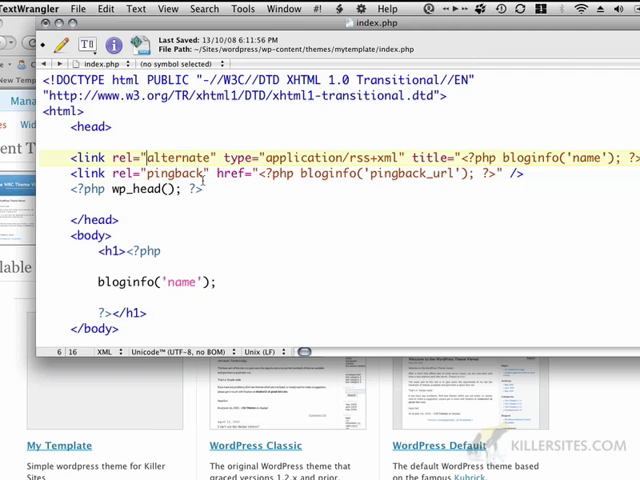
Step: Edit the RSS alternate link in the head using bloginfo('rss2_url')
double_click(300, 156)
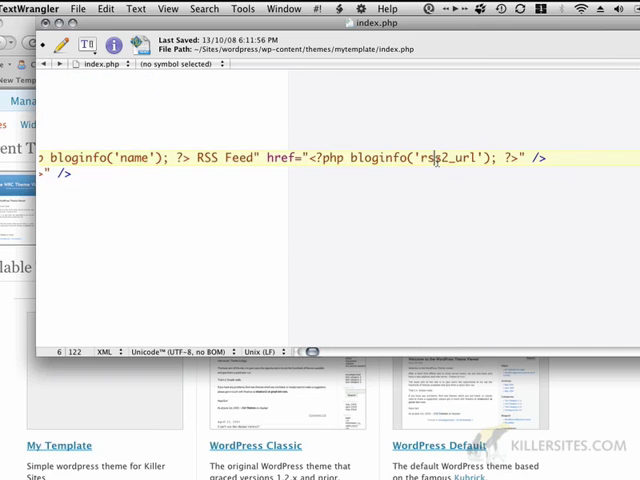
mouse_move(338, 170)
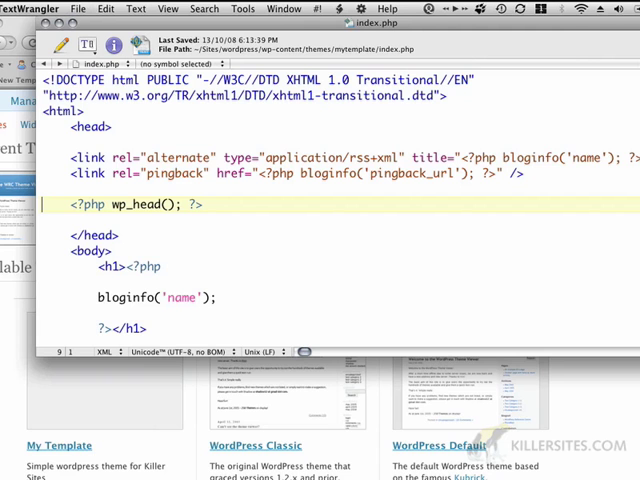
mouse_move(324, 228)
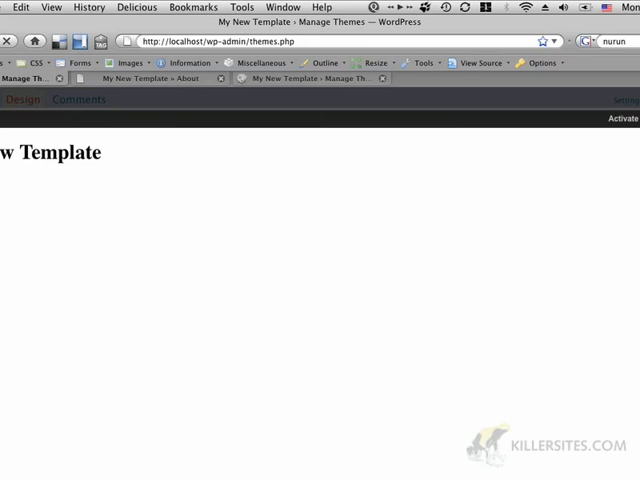
Step: Activate My Template as the current WordPress theme
left_click(622, 120)
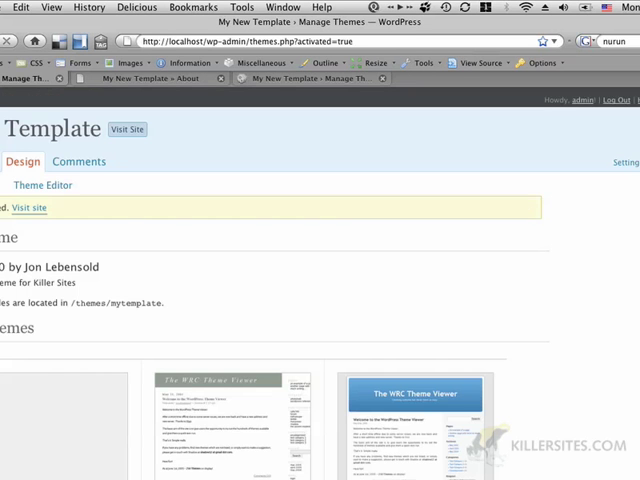